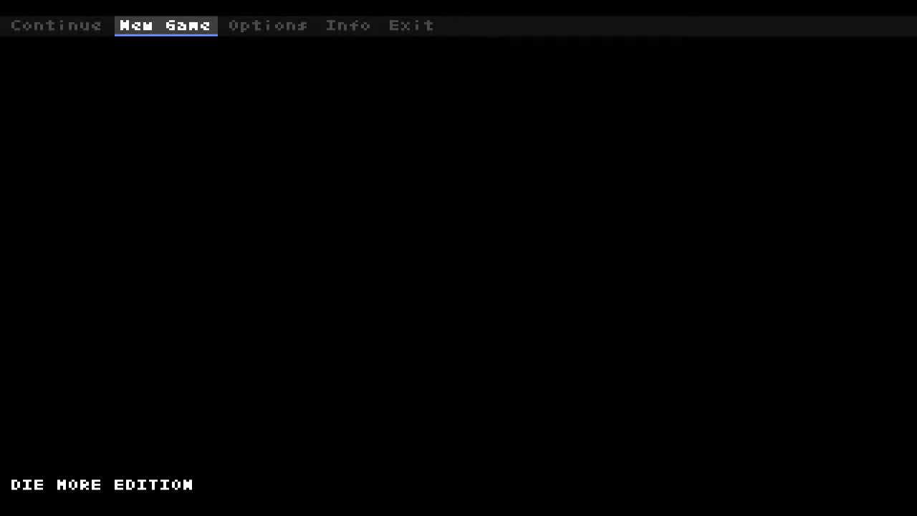
click(166, 26)
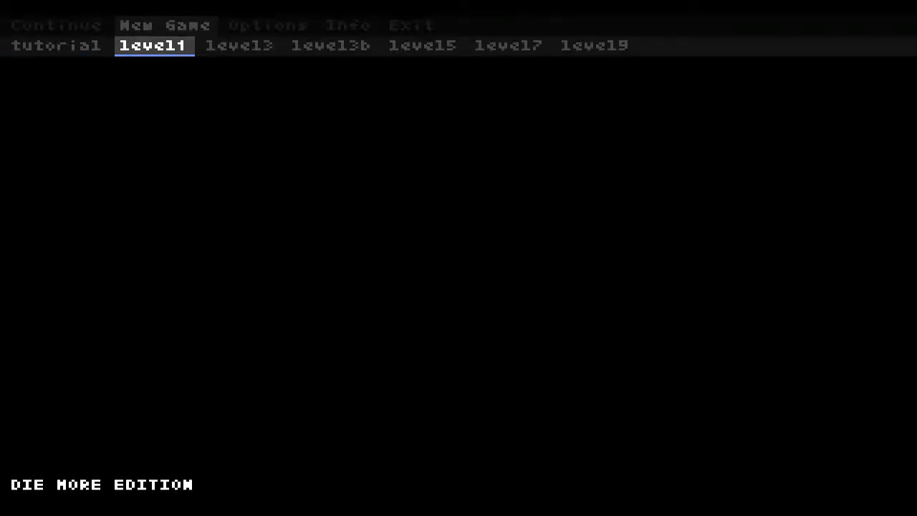
click(153, 45)
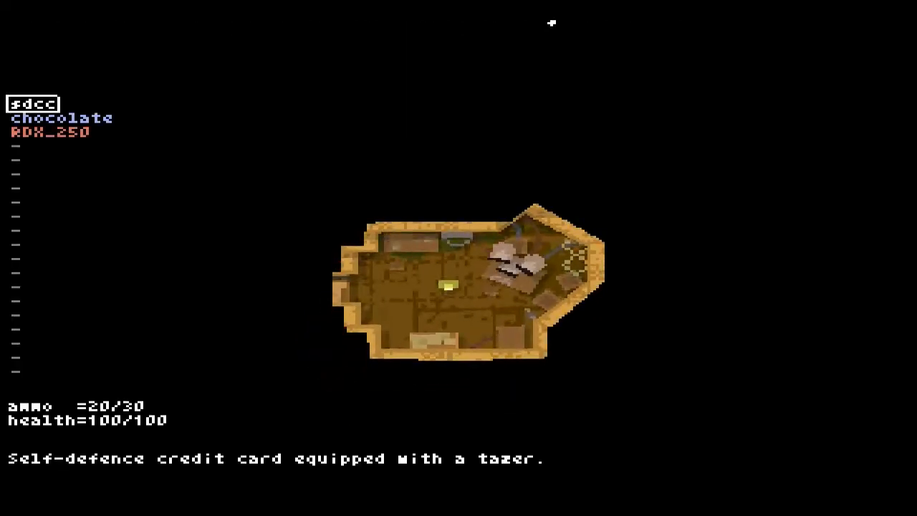
click(437, 372)
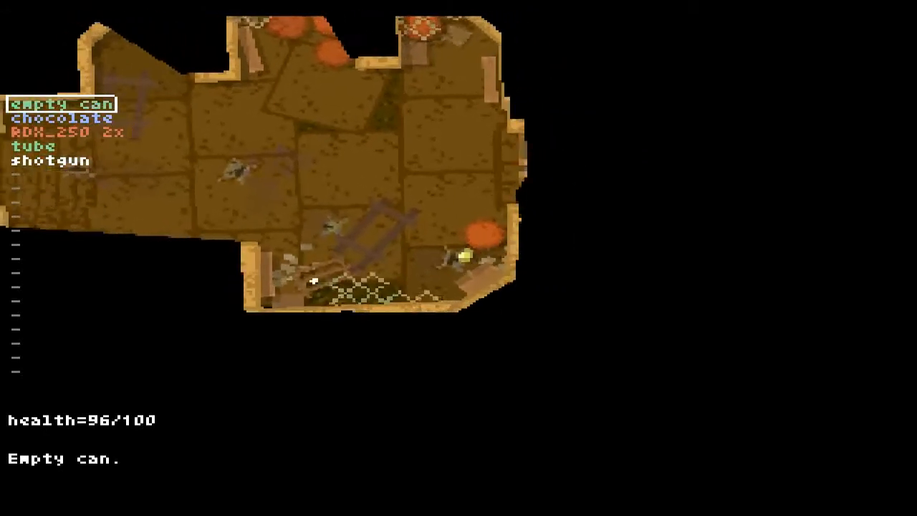
click(41, 161)
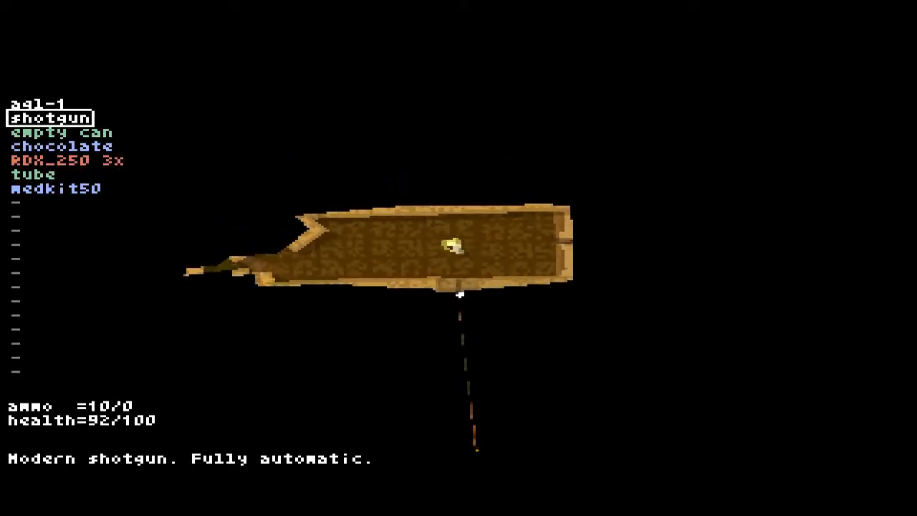
click(458, 258)
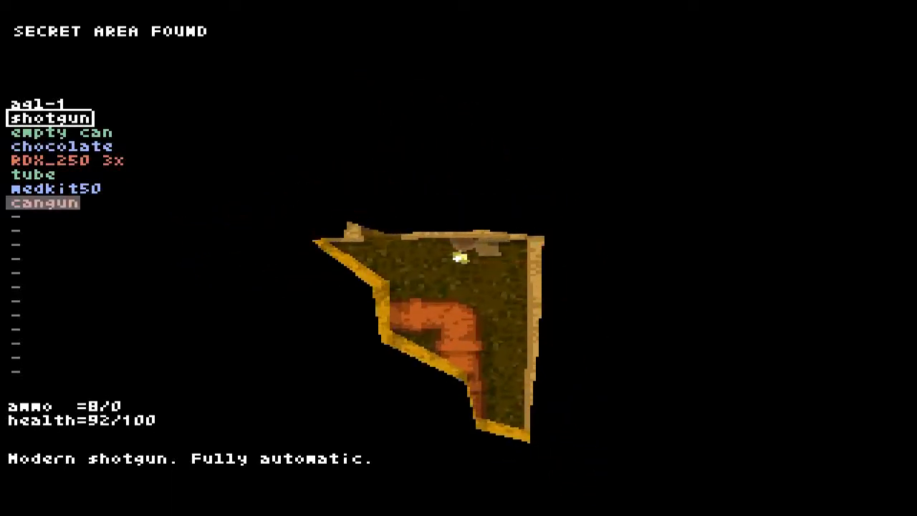
click(44, 203)
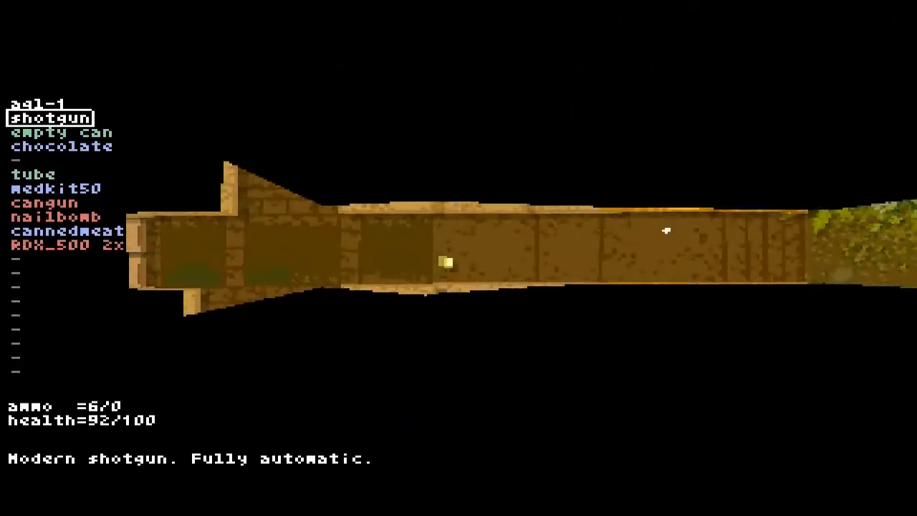
mouse_move(666, 207)
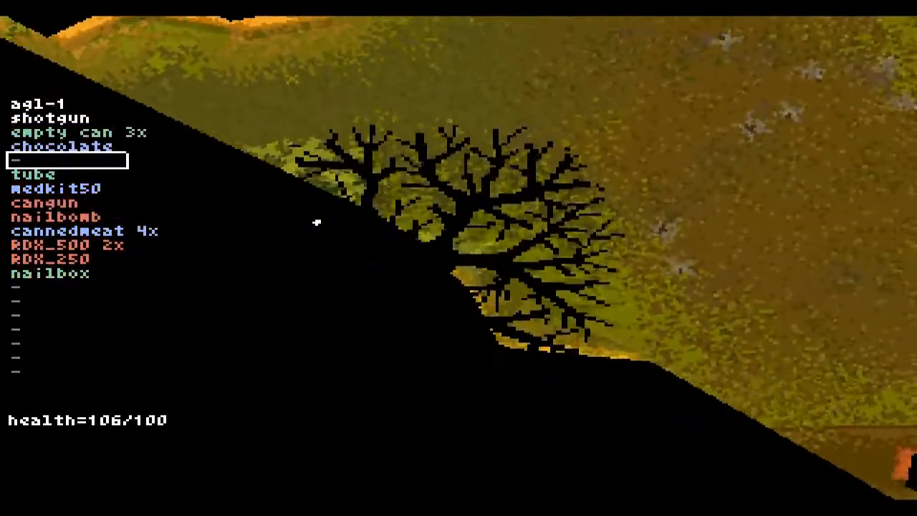
click(72, 231)
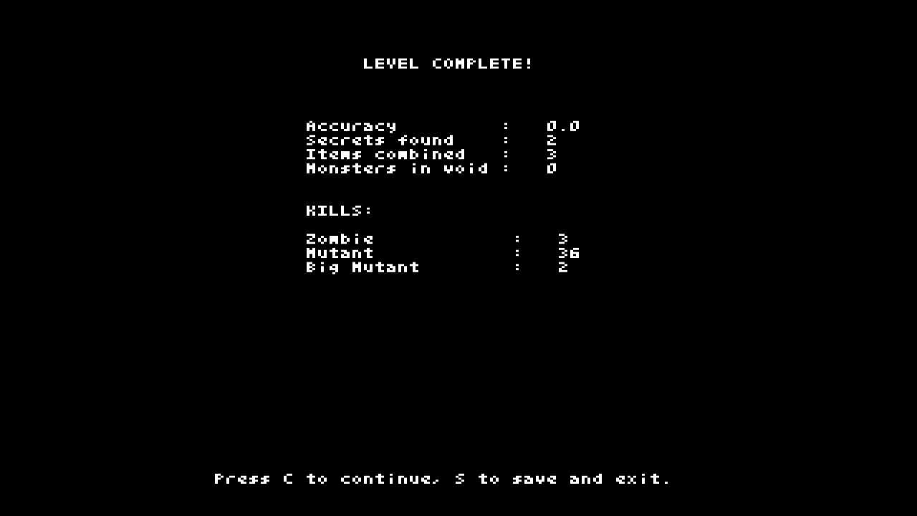
key(c)
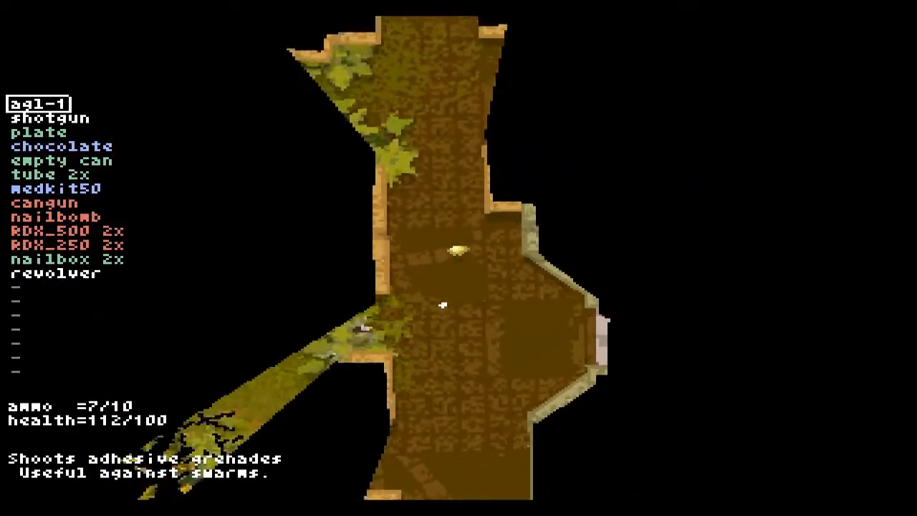
click(466, 300)
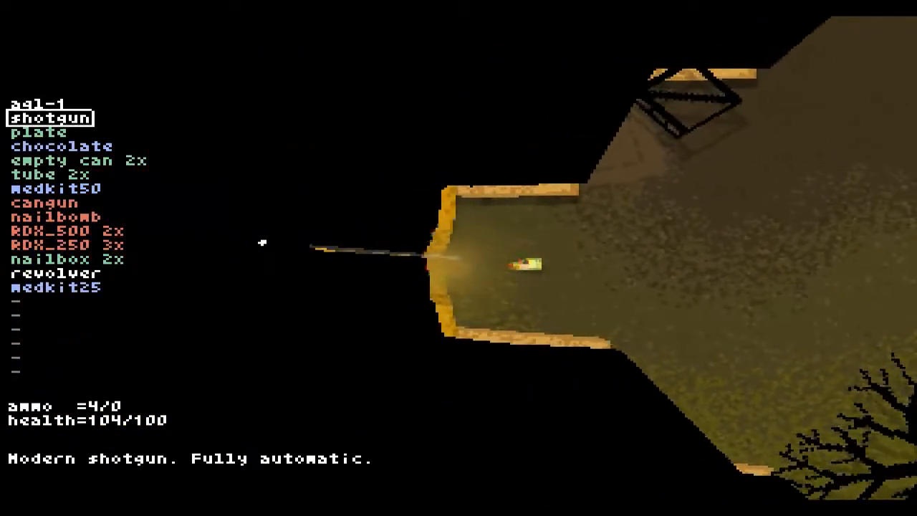
click(459, 258)
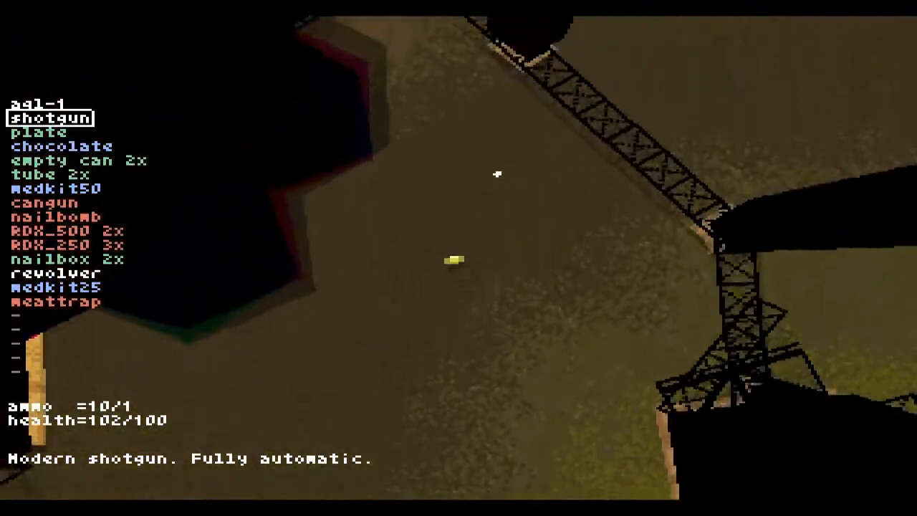
mouse_move(497, 174)
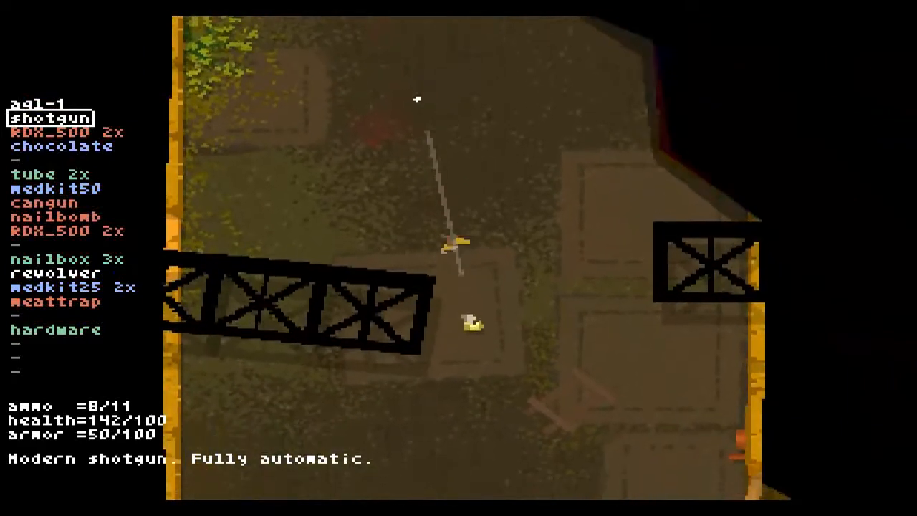
click(418, 100)
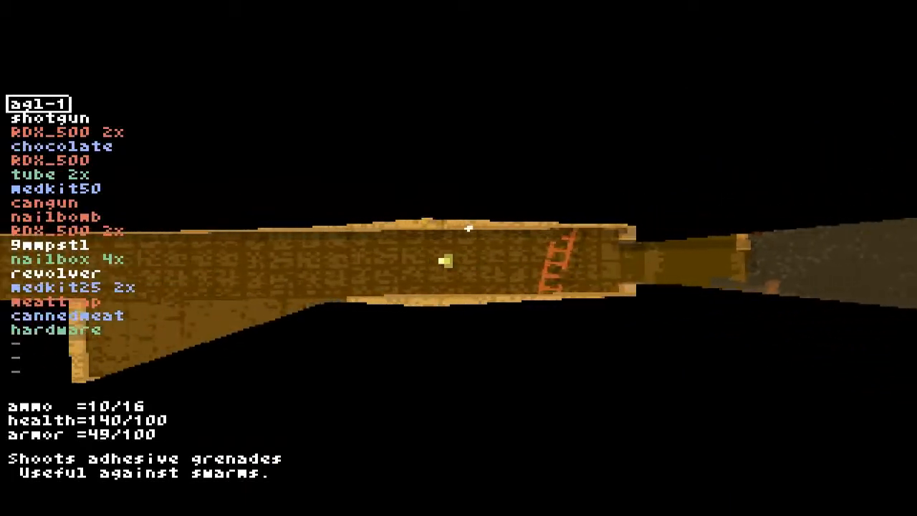
click(69, 315)
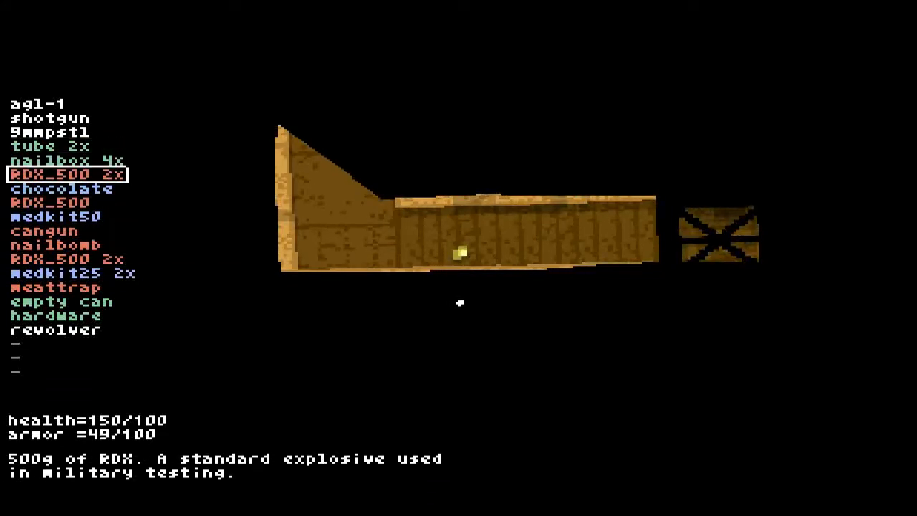
key(Down)
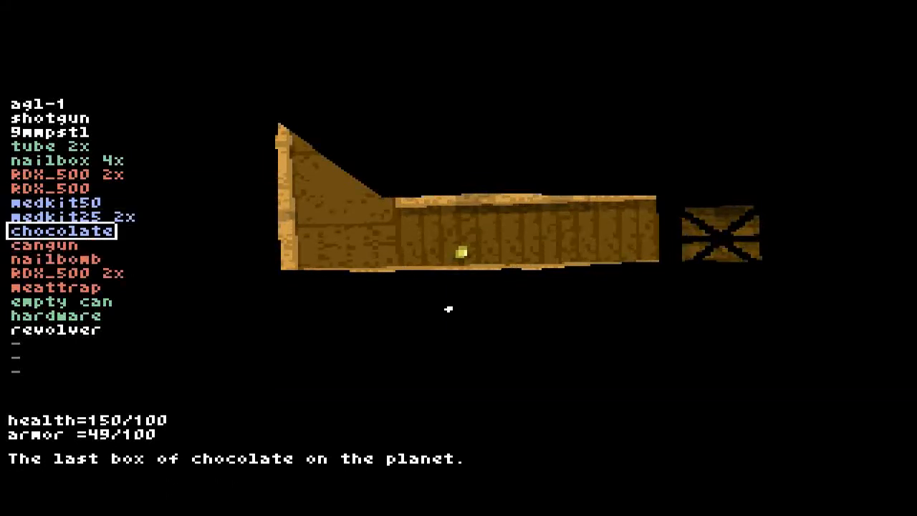
click(50, 147)
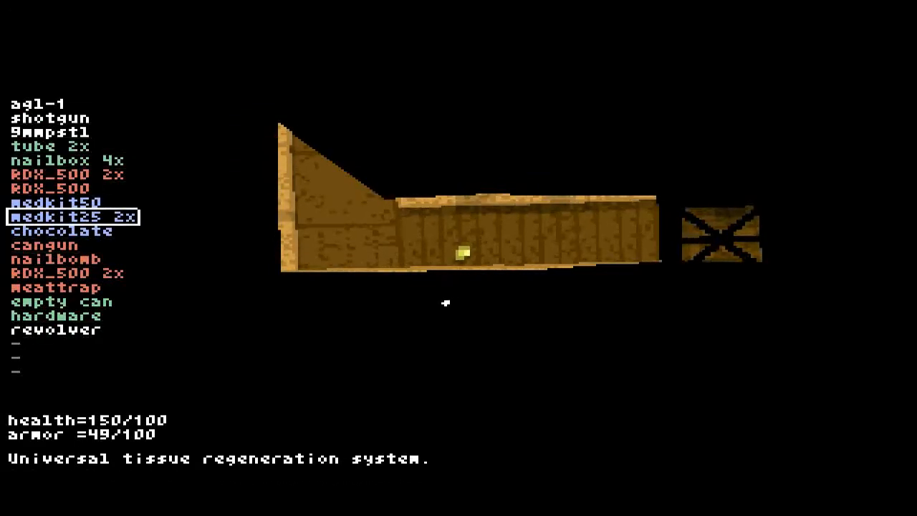
click(48, 132)
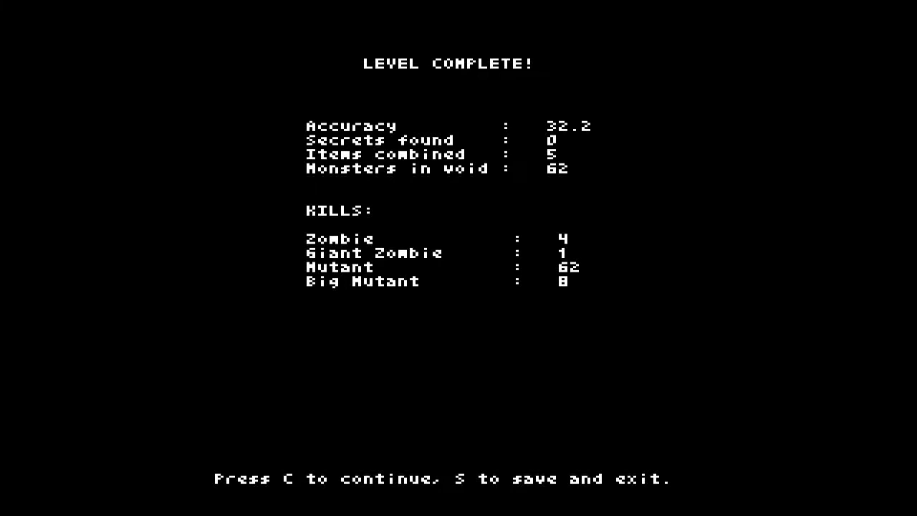
key(c)
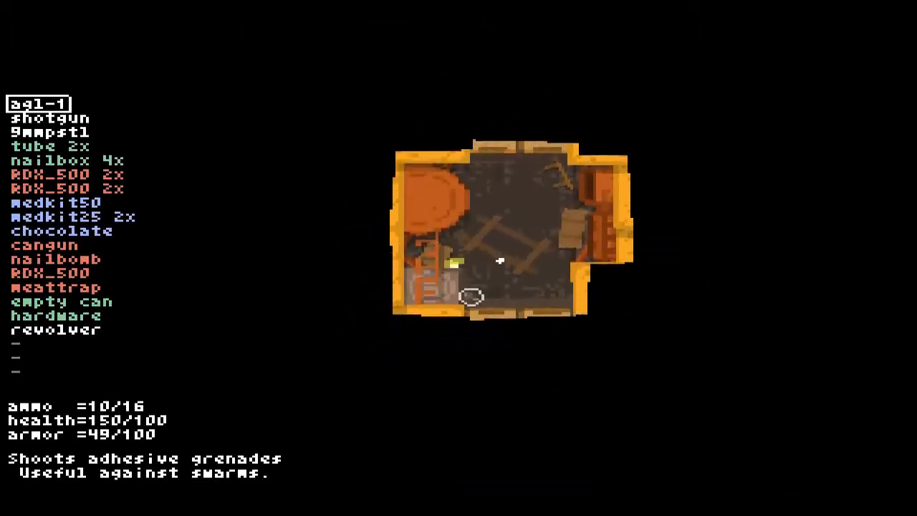
click(58, 301)
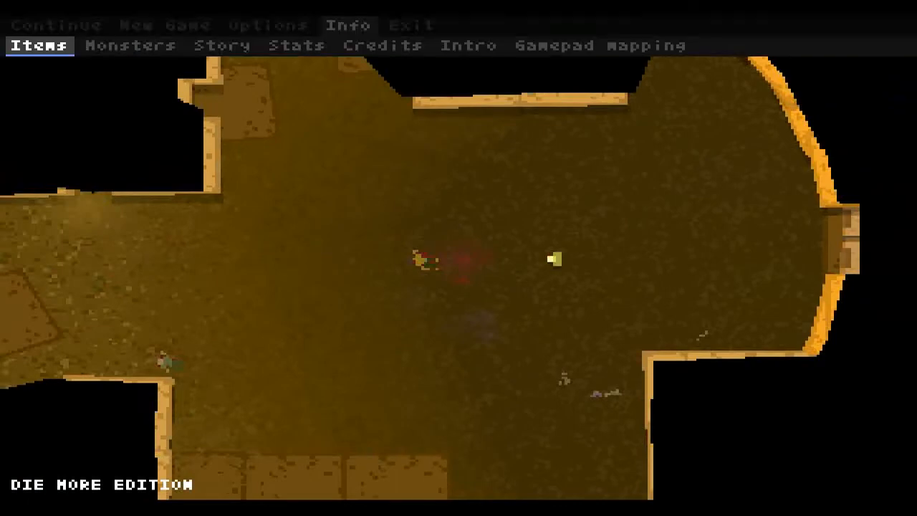
click(130, 44)
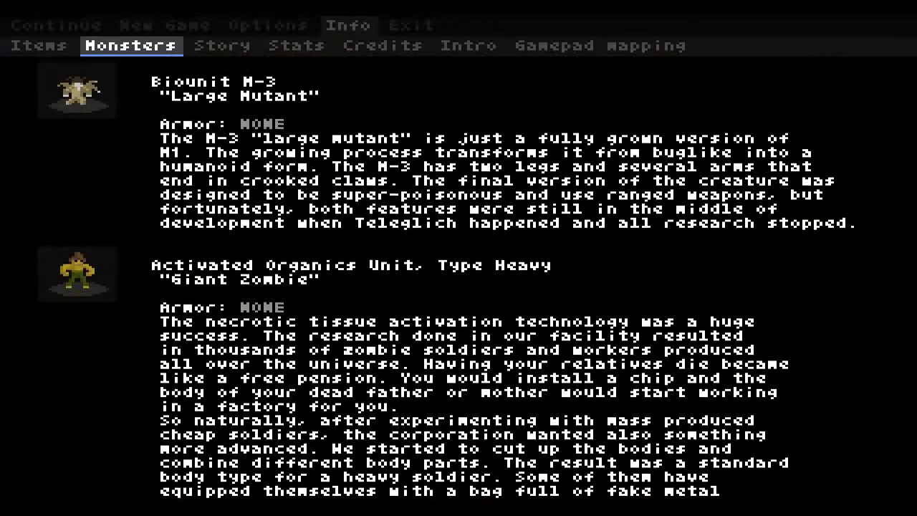
scroll(down, 3)
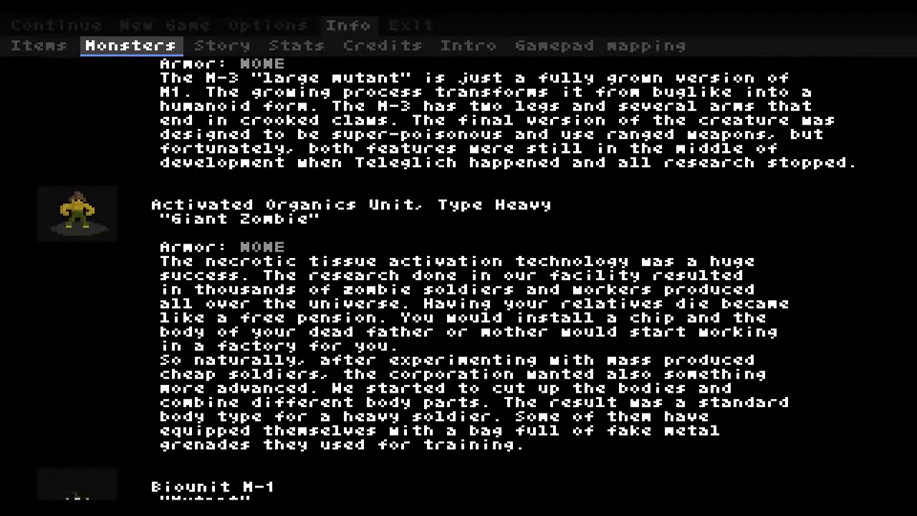
scroll(down, 3)
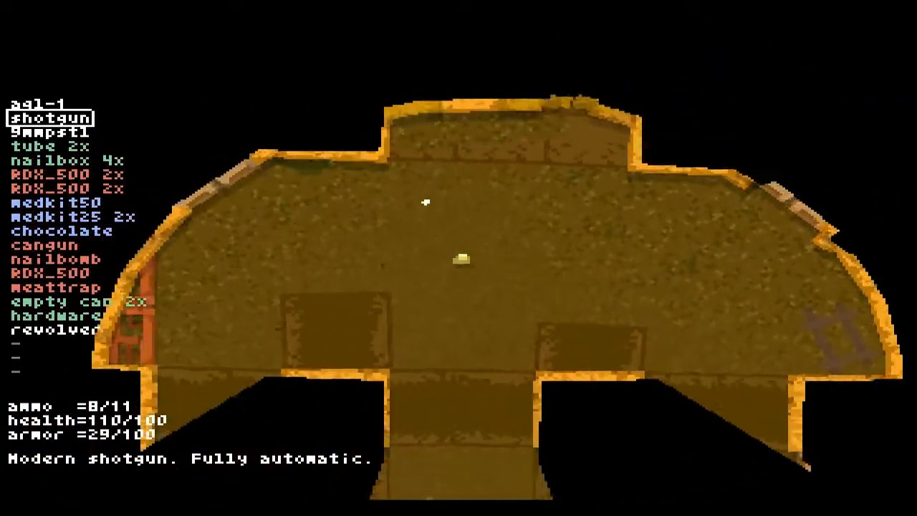
click(459, 258)
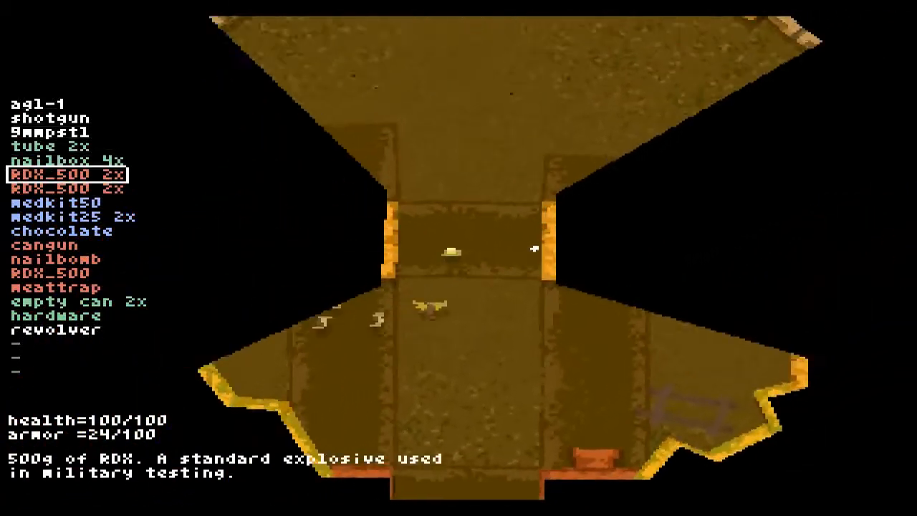
click(458, 257)
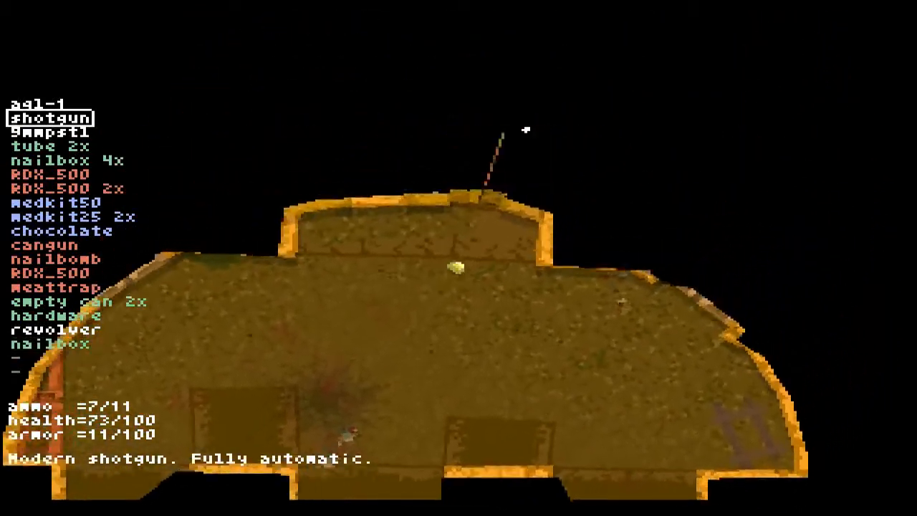
click(450, 257)
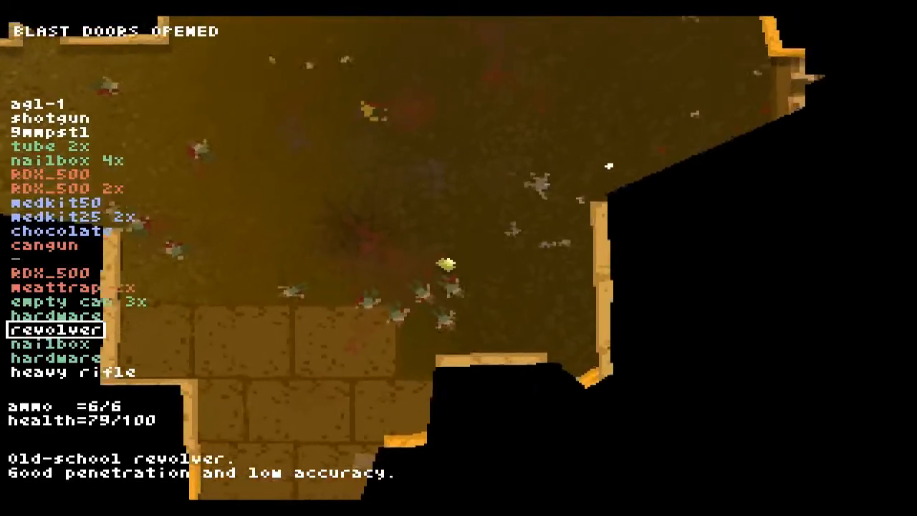
click(752, 237)
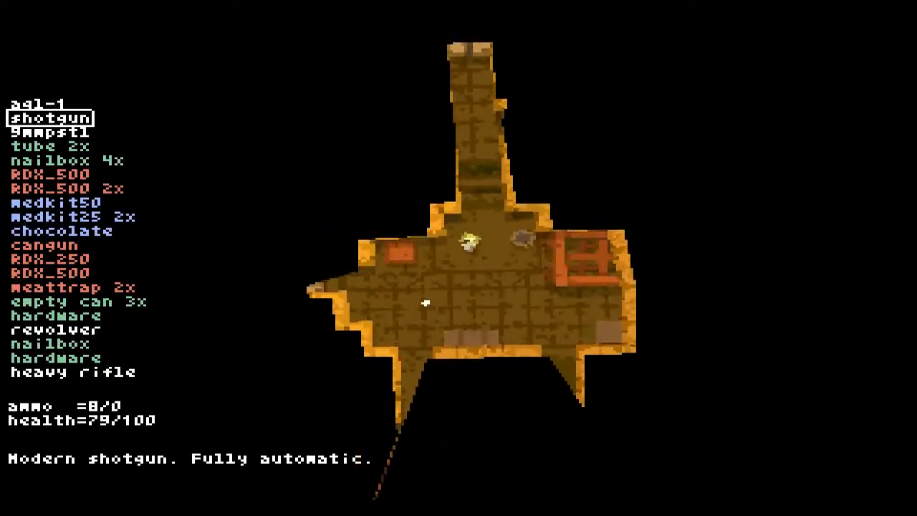
click(266, 26)
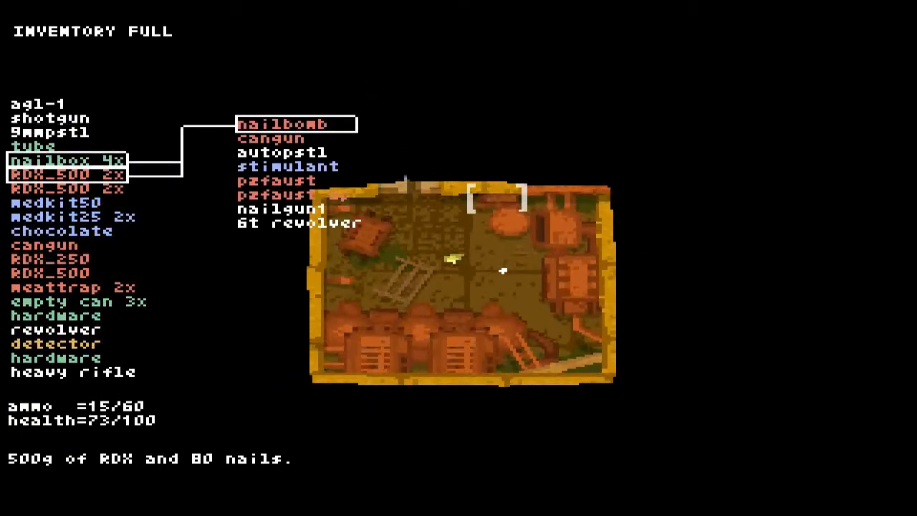
click(72, 371)
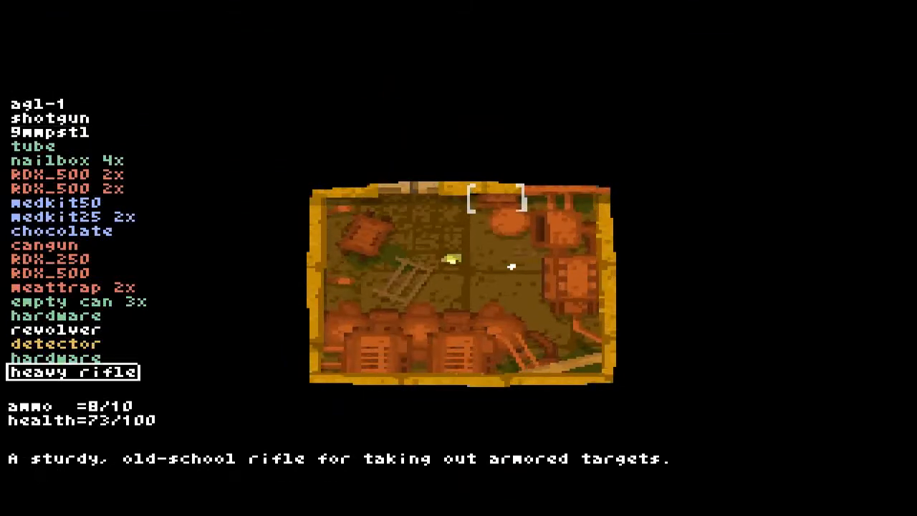
key(up)
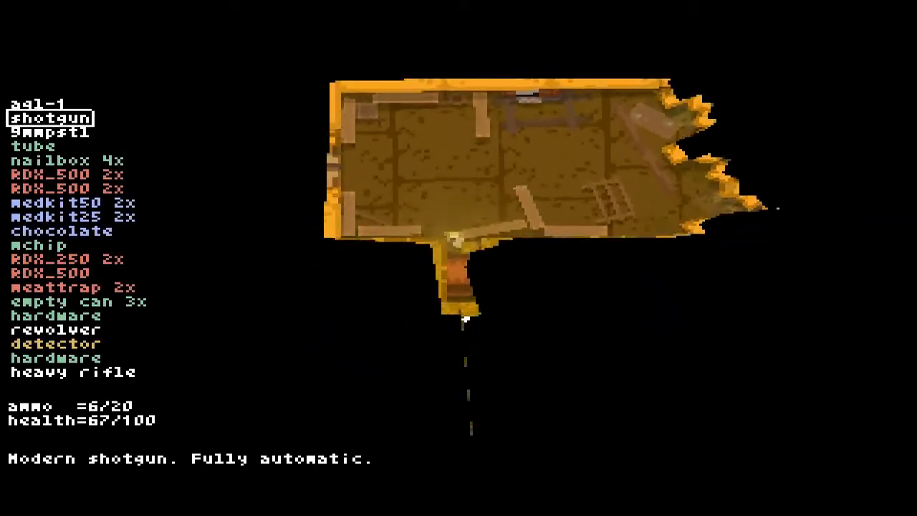
click(464, 301)
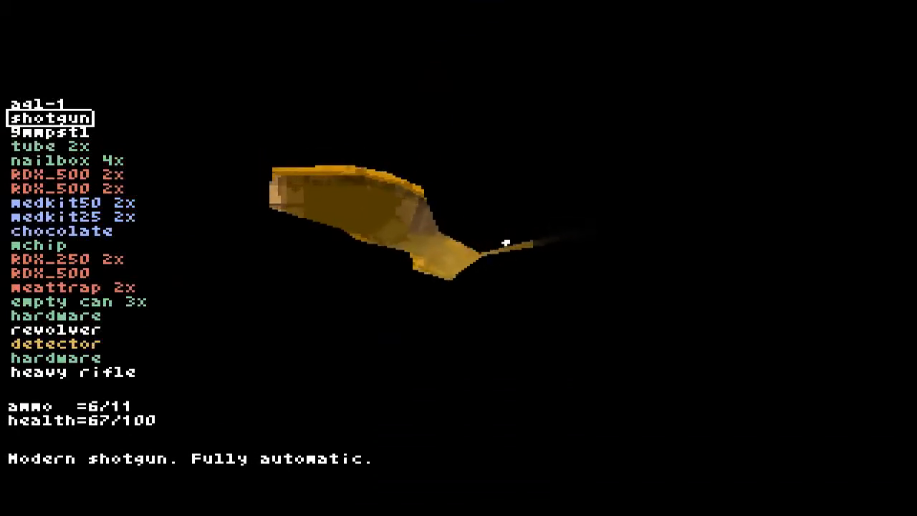
click(504, 242)
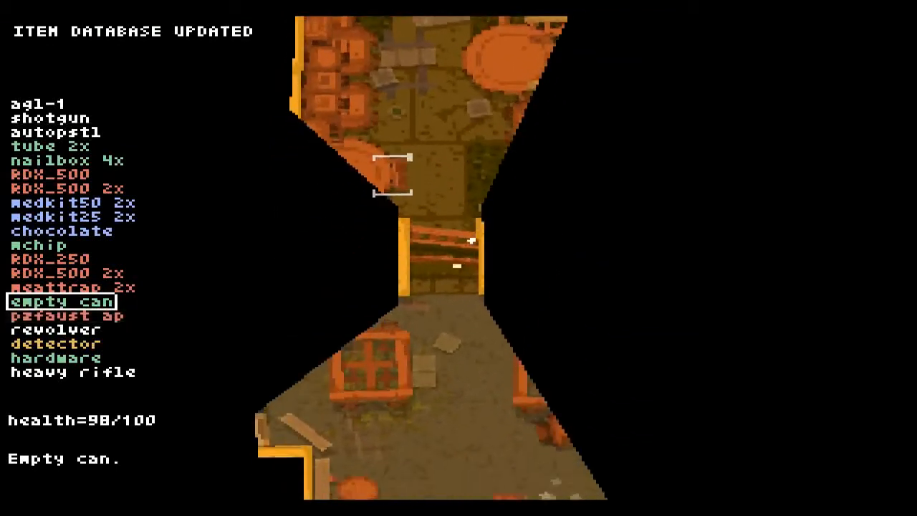
key(down)
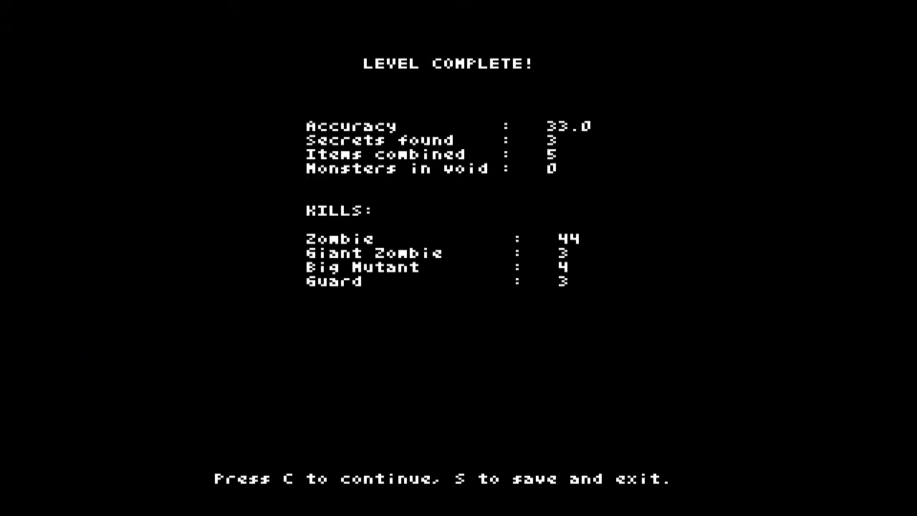
key(c)
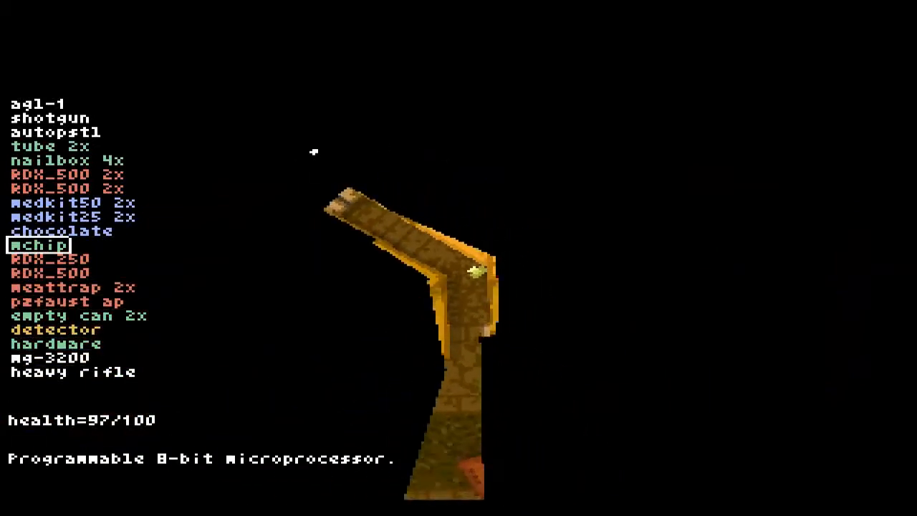
click(51, 118)
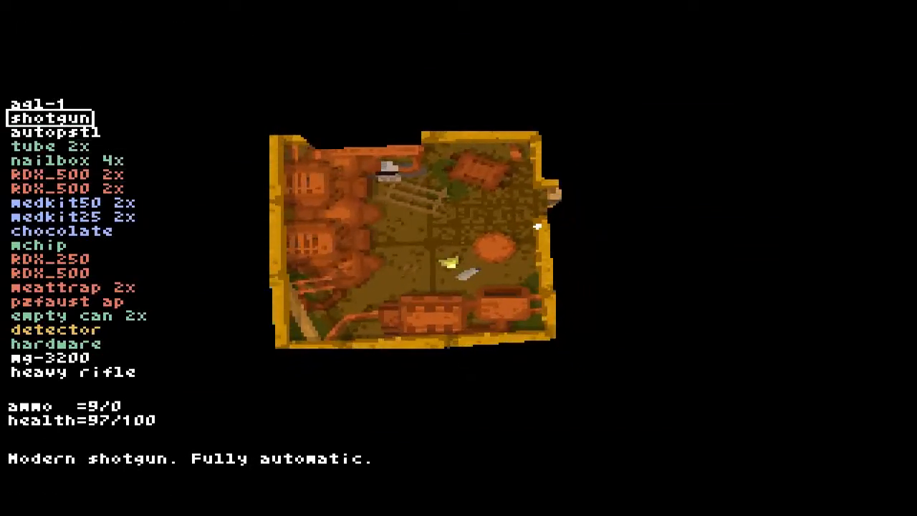
click(57, 287)
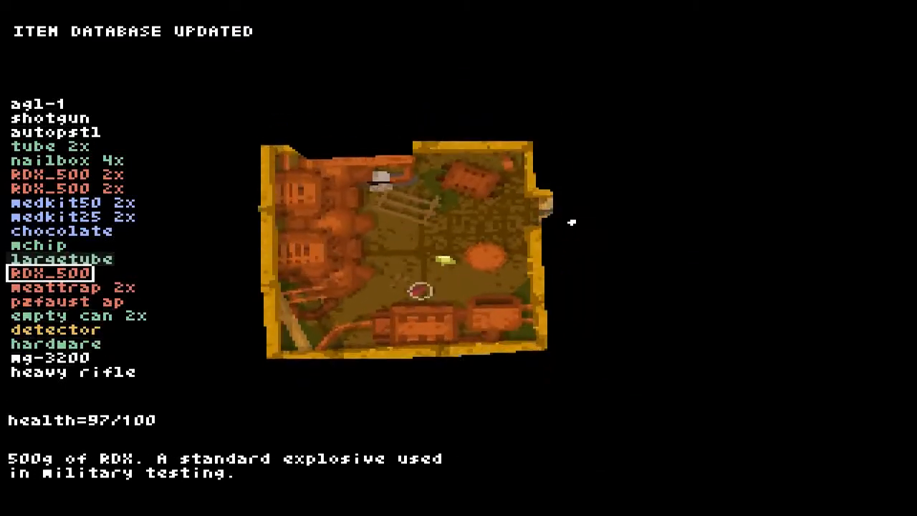
click(52, 118)
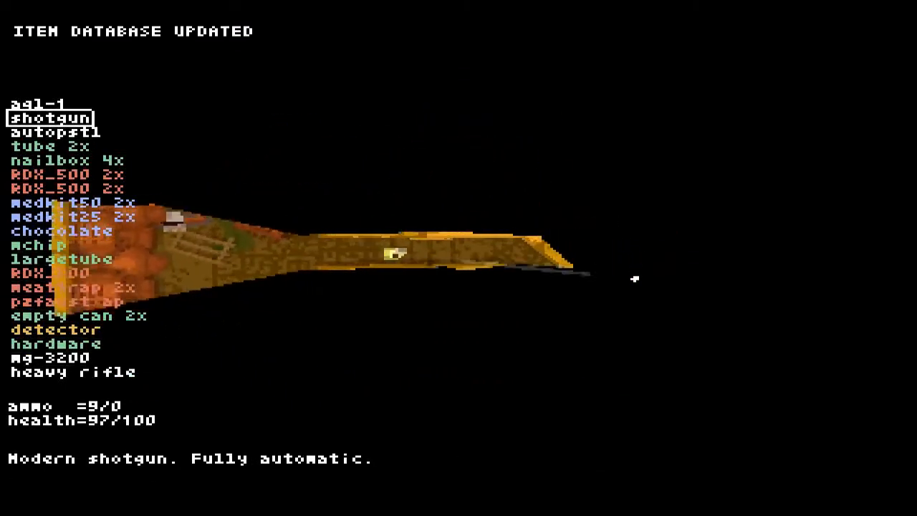